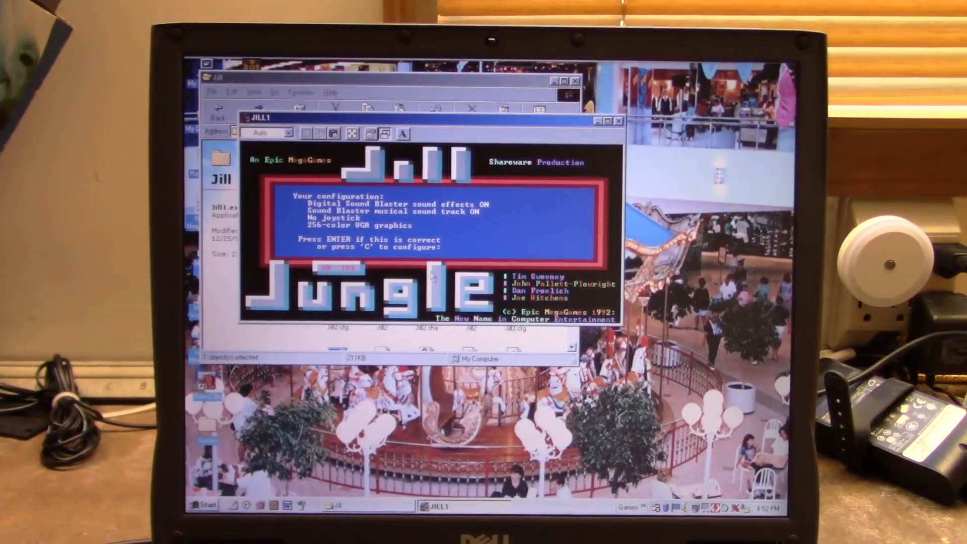
Step: Accept Jill of the Jungle's sound and graphics configuration, then close the Finished - JILL1 window
{"action": "key", "text": "enter"}
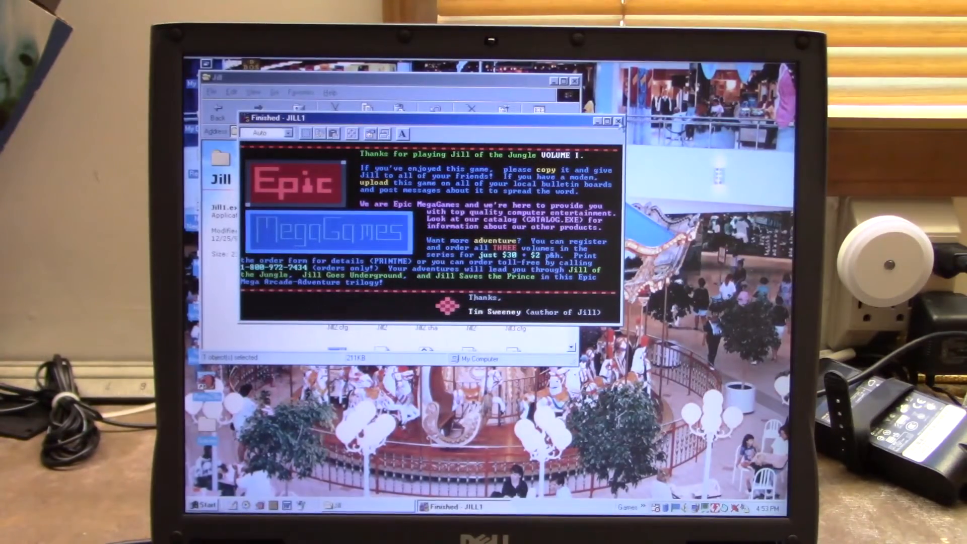
{"action": "left_click", "coordinate": [617, 122]}
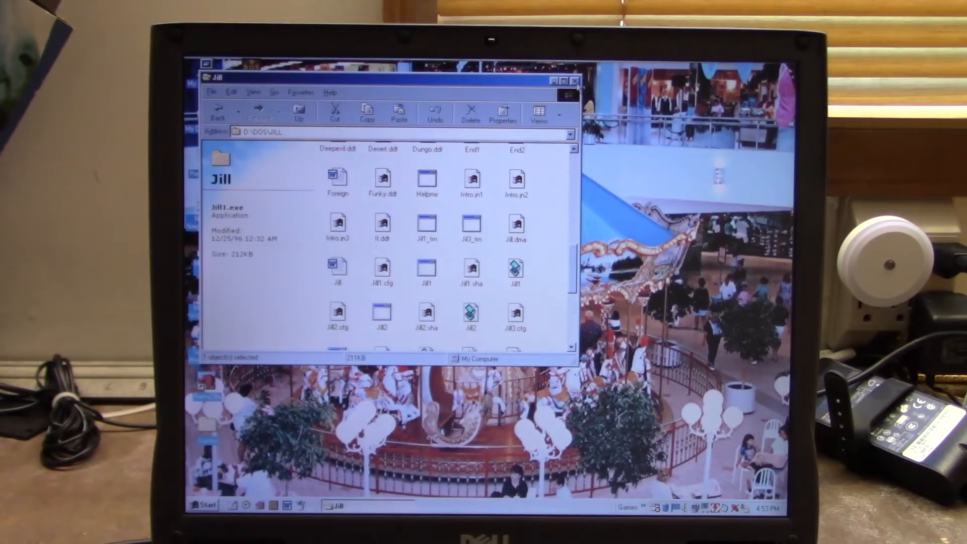
Step: Close the Jill folder and launch the Jill of the Jungle shortcut from the Games folder
{"action": "left_click", "coordinate": [574, 81]}
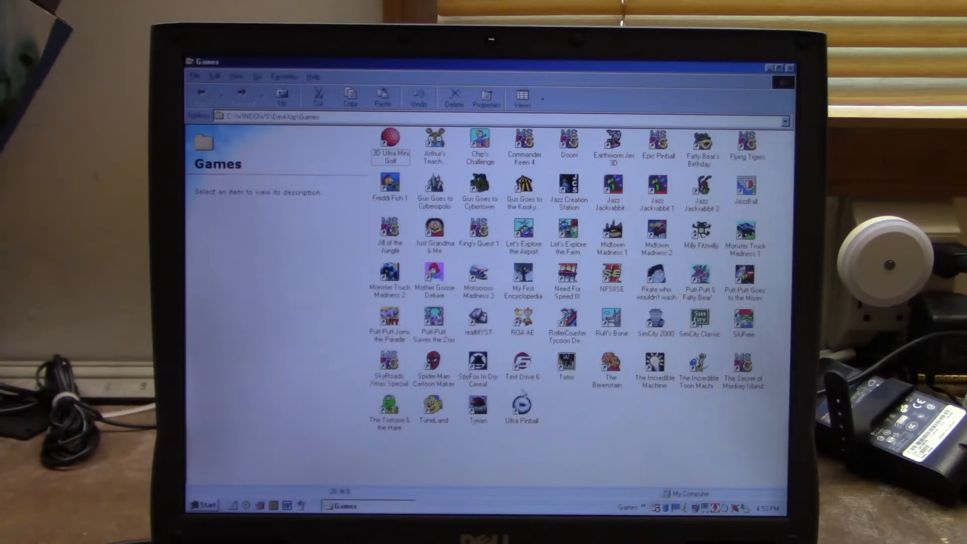
{"action": "left_click", "coordinate": [613, 188]}
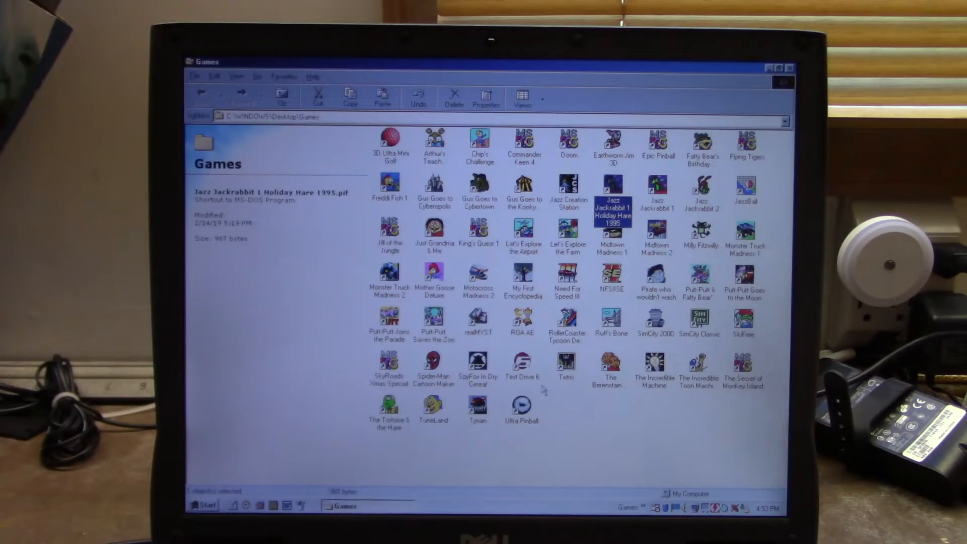
{"action": "left_click", "coordinate": [389, 232]}
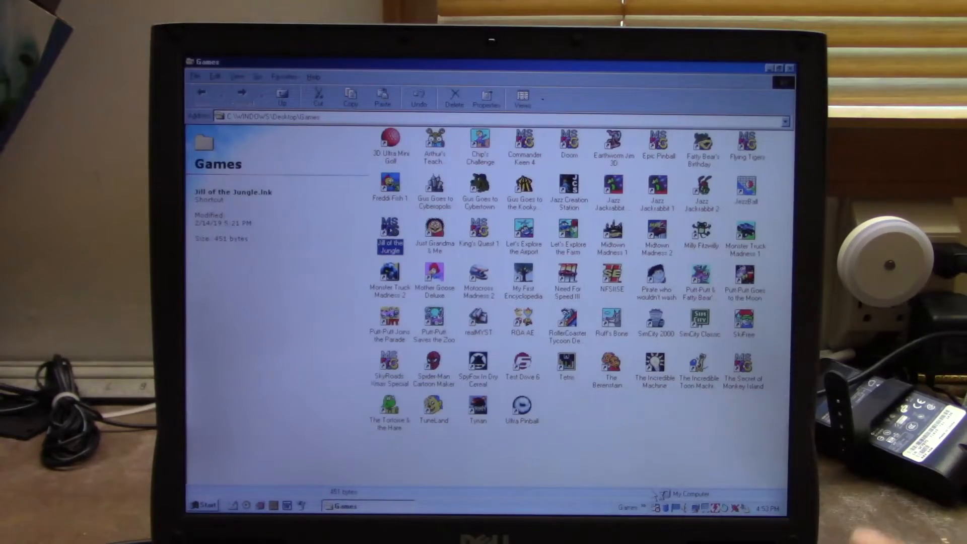
{"action": "double_click", "coordinate": [389, 229]}
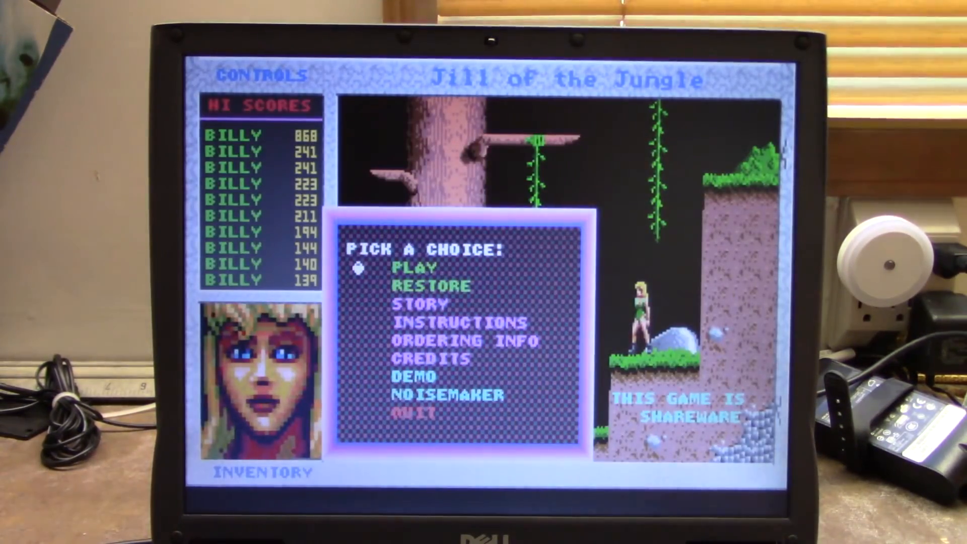
Step: Start a new Jill of the Jungle game, play briefly, then quit with Q to the DOS prompt
{"action": "left_click", "coordinate": [414, 268]}
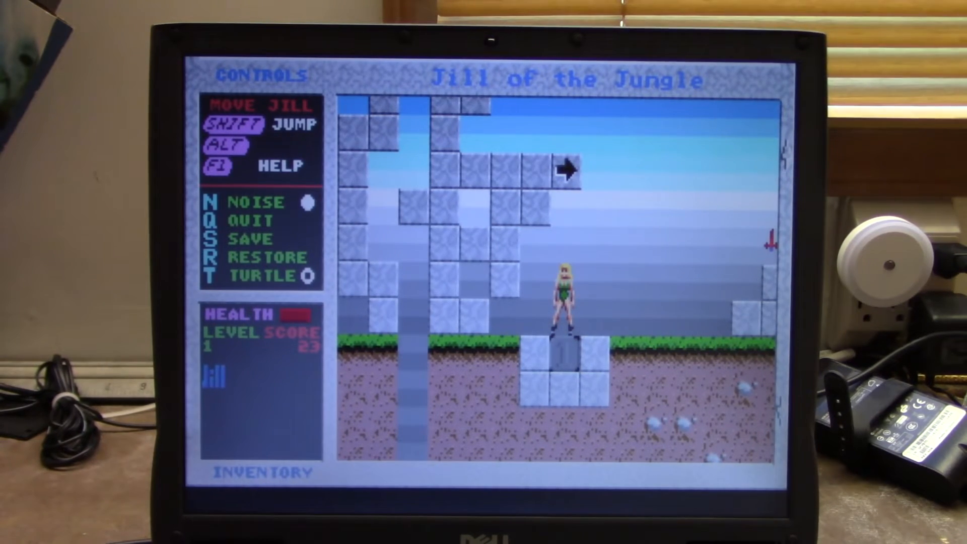
{"action": "key", "text": "q"}
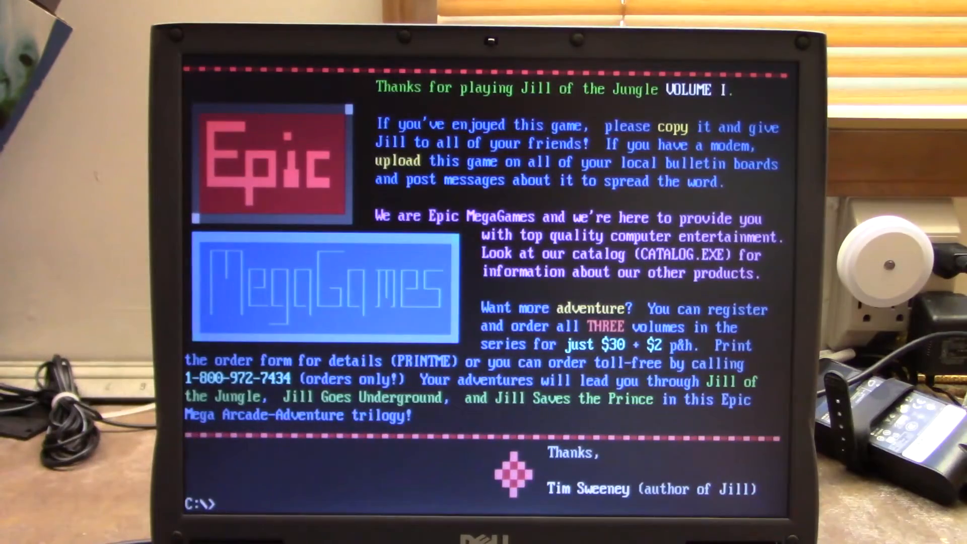
{"action": "type", "text": "ex"}
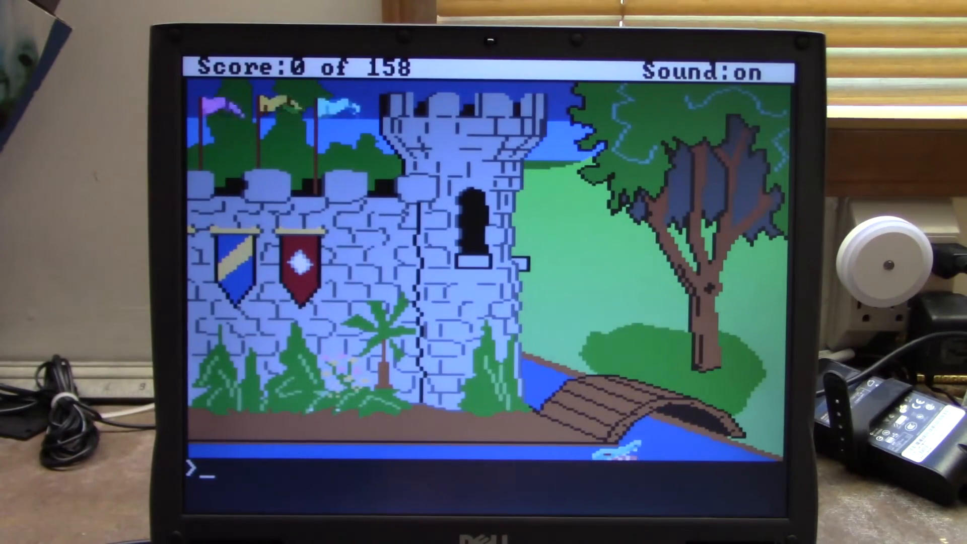
Step: Enter 'exit' at the King's Quest parser prompt on the opening castle scene
{"action": "type", "text": "exit"}
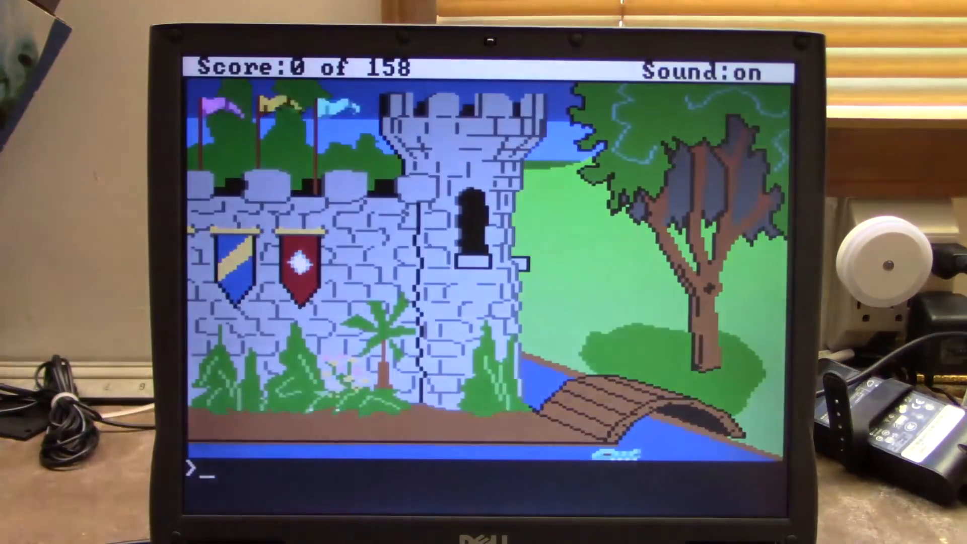
Step: Quit King's Quest through its File menu, returning to the Games folder
{"action": "left_click", "coordinate": [305, 68]}
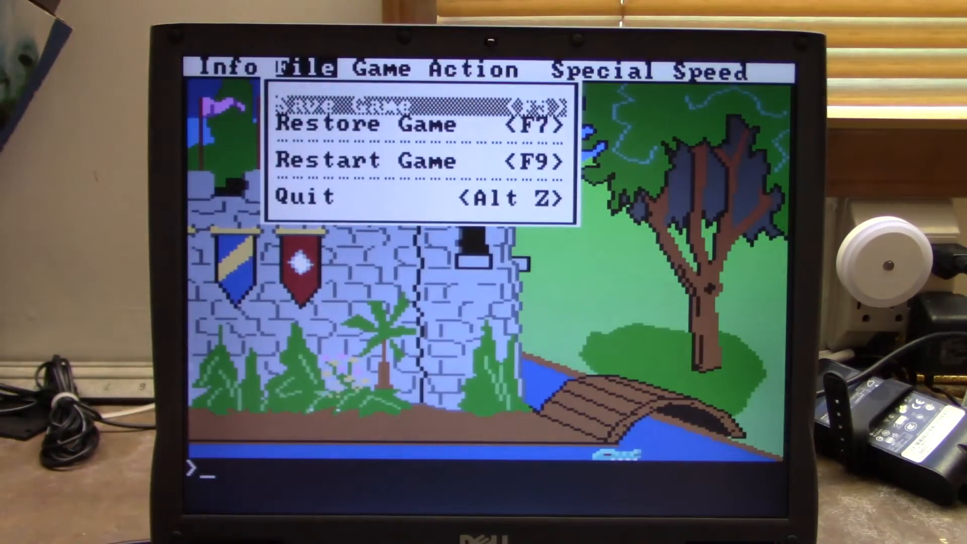
{"action": "left_click", "coordinate": [313, 197]}
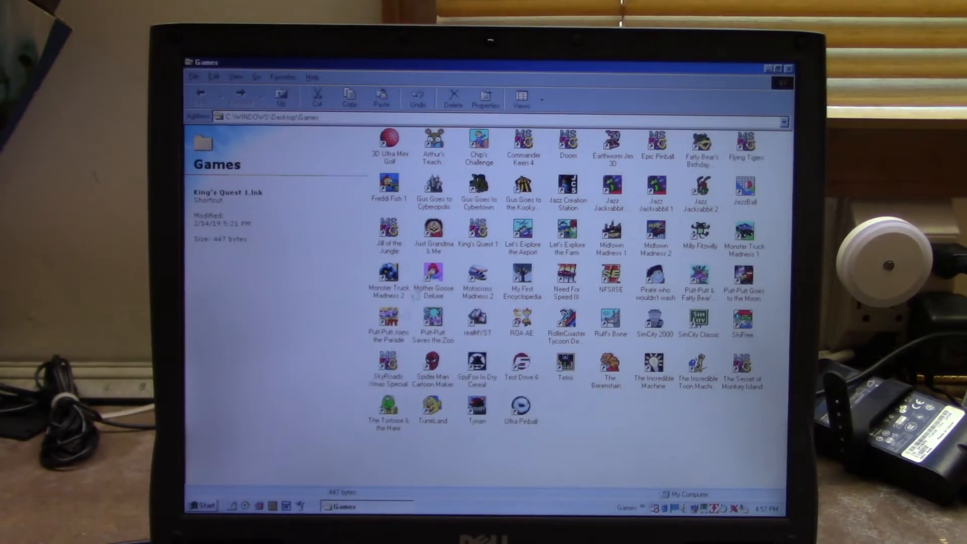
{"action": "right_click", "coordinate": [388, 230]}
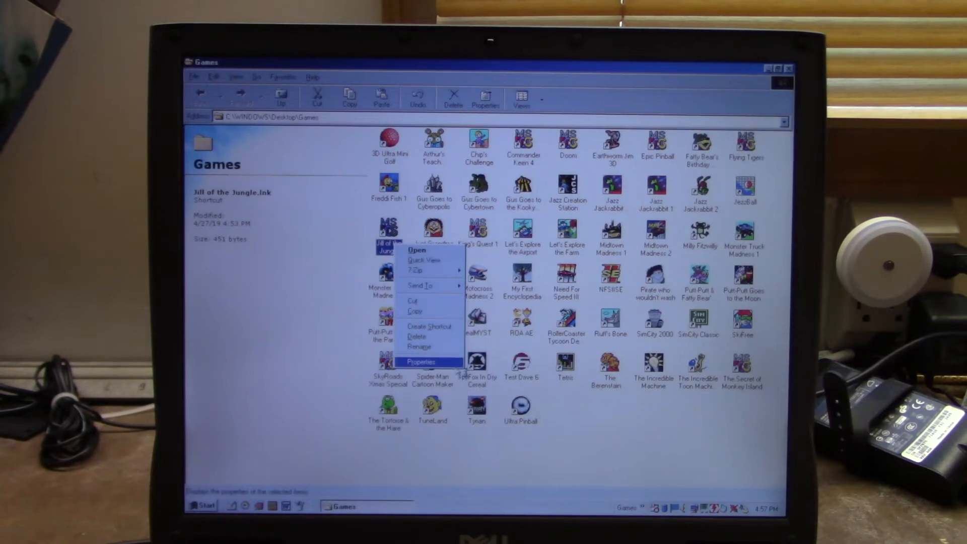
{"action": "left_click", "coordinate": [422, 362]}
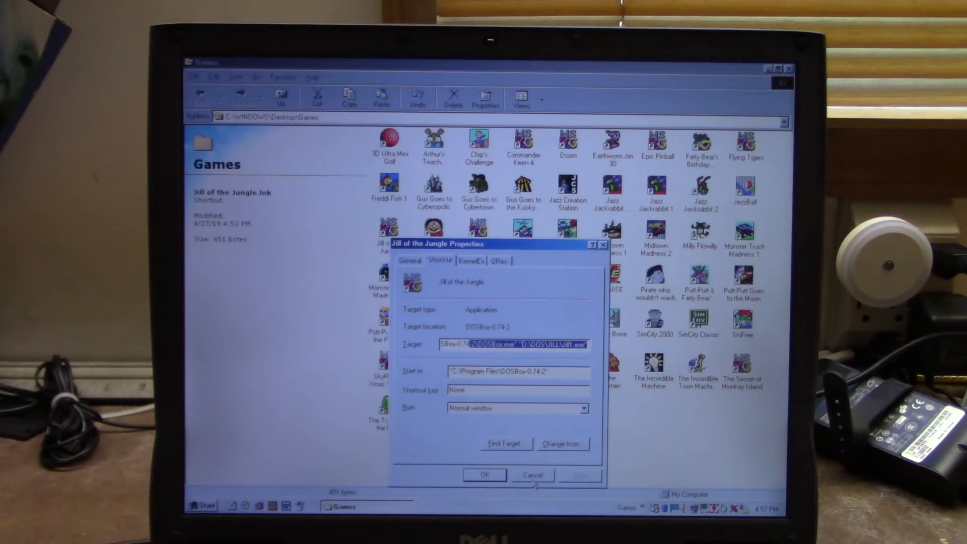
{"action": "left_click", "coordinate": [533, 476]}
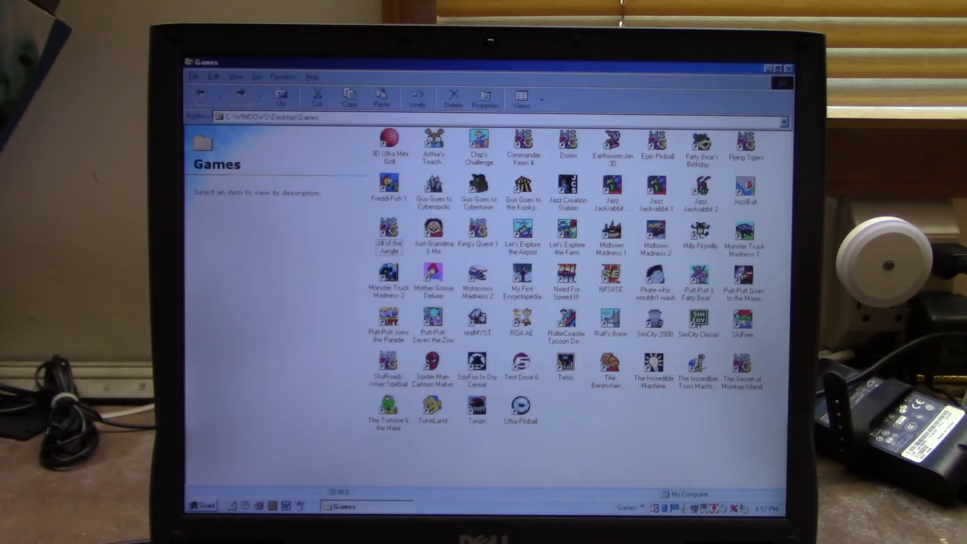
Step: Launch the SkyRoads Xmas Special shortcut in DOSBox
{"action": "double_click", "coordinate": [387, 360]}
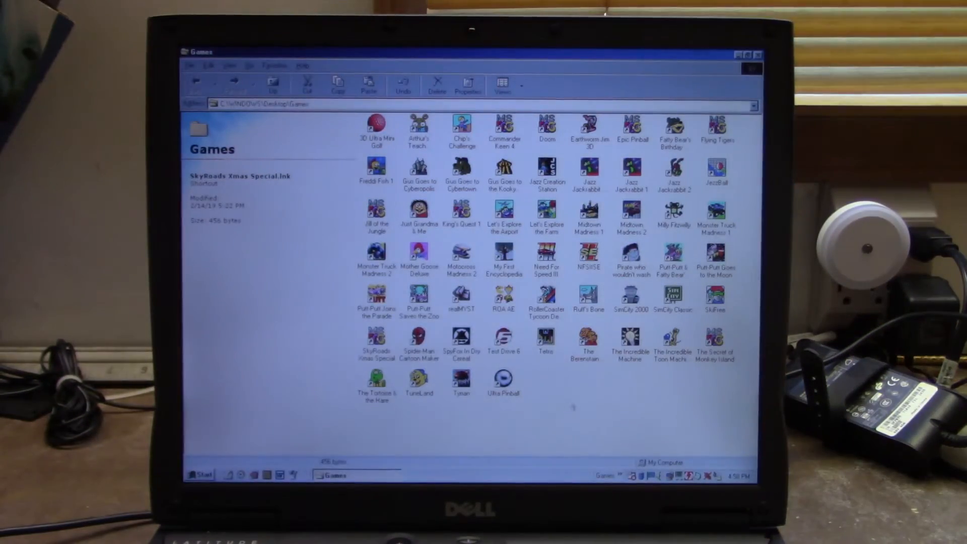
Step: Clear the SkyRoads selection and launch the Flying Tigers shortcut so its TGR DOS window opens
{"action": "left_click", "coordinate": [377, 338]}
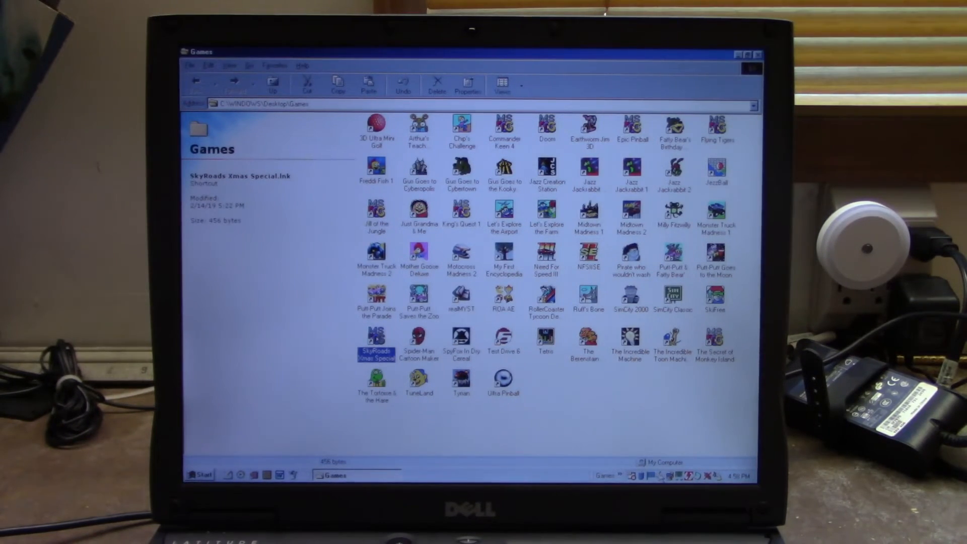
{"action": "left_click", "coordinate": [699, 475]}
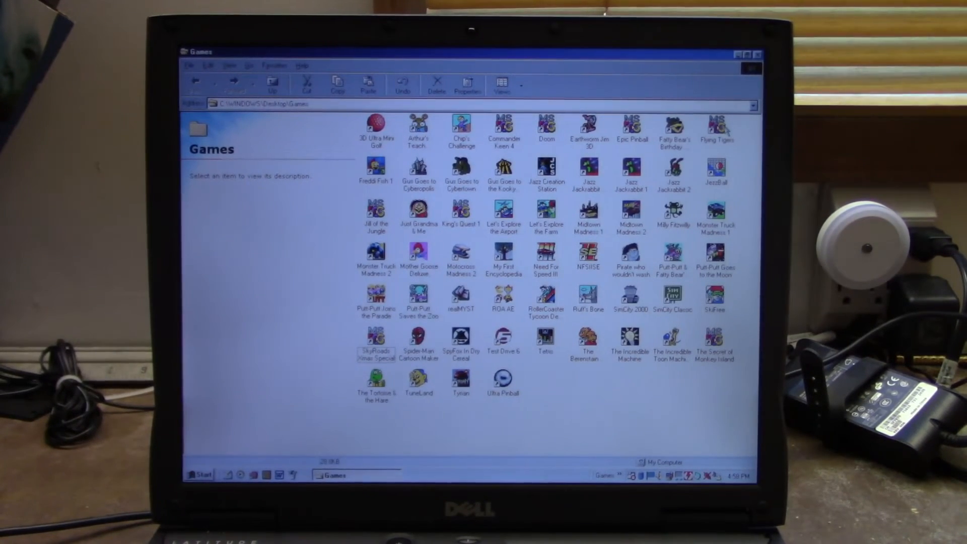
{"action": "double_click", "coordinate": [717, 124]}
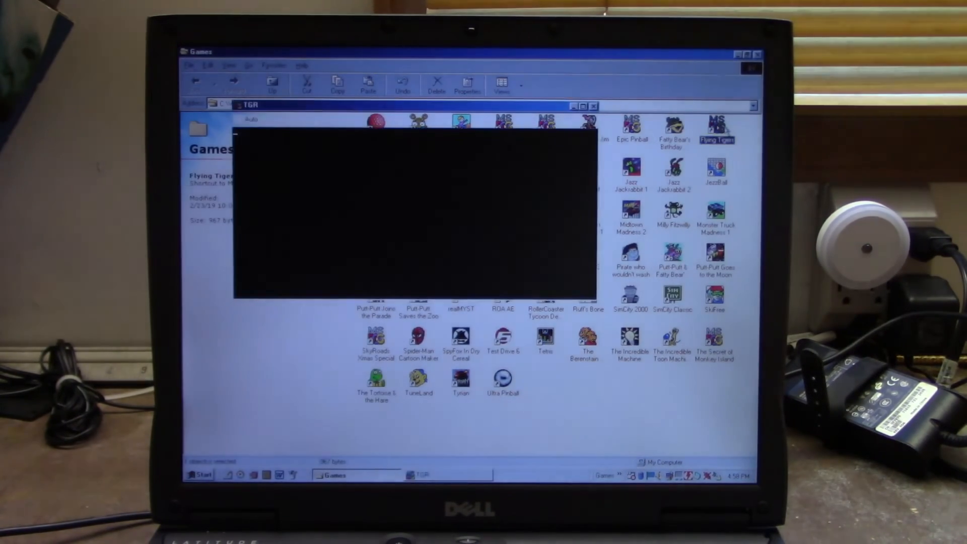